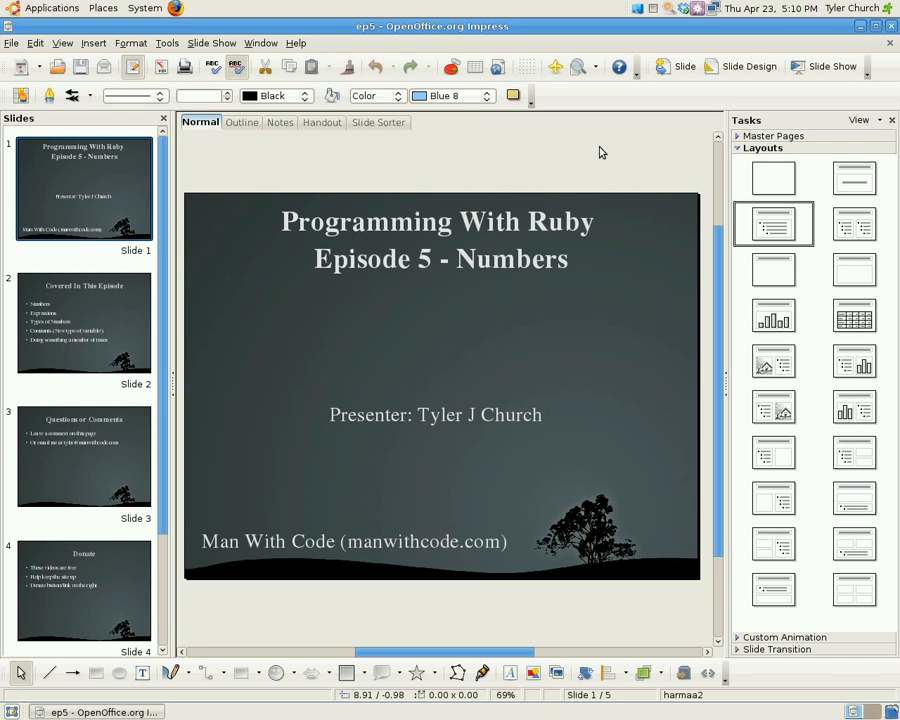
Step: Open a terminal window from the panel launcher over the Ruby Numbers slide
left_click(55, 8)
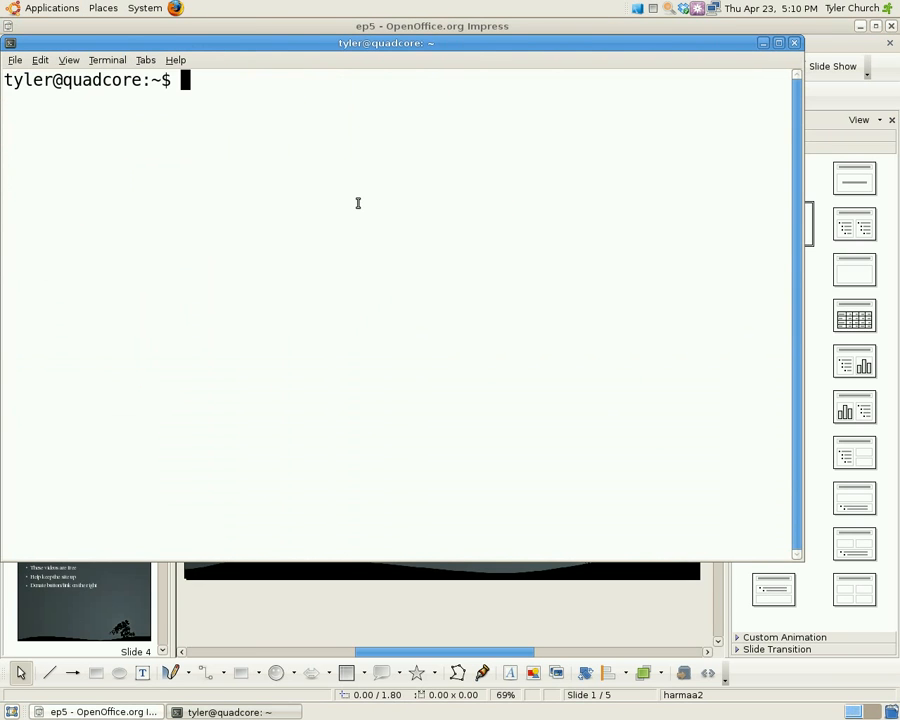
Step: Start irb and clear the stray '+, -' text from the prompt line
type("irb")
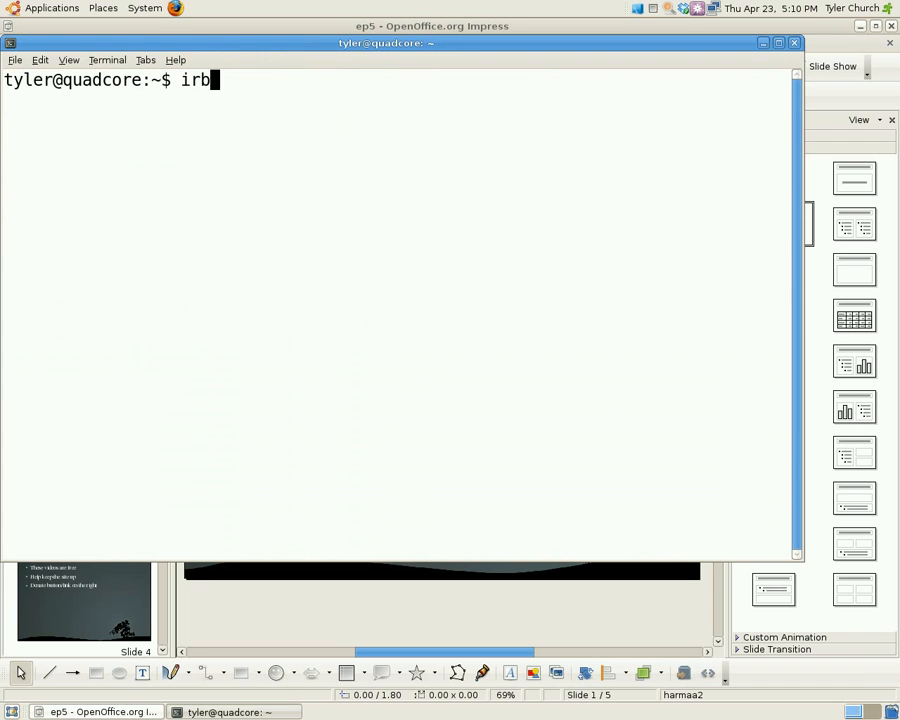
key("Return")
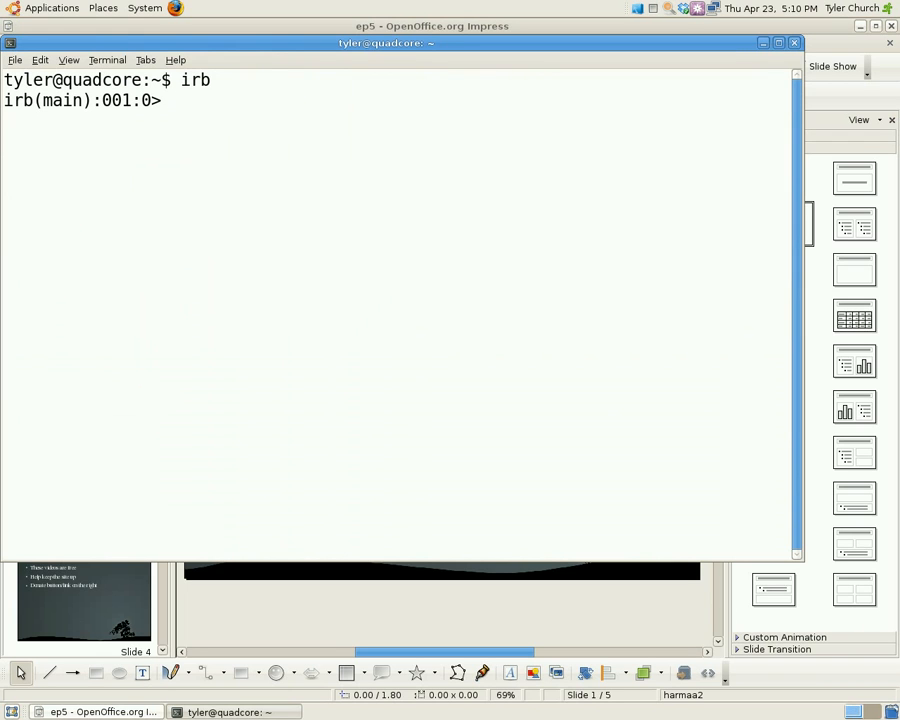
type("+, -, /")
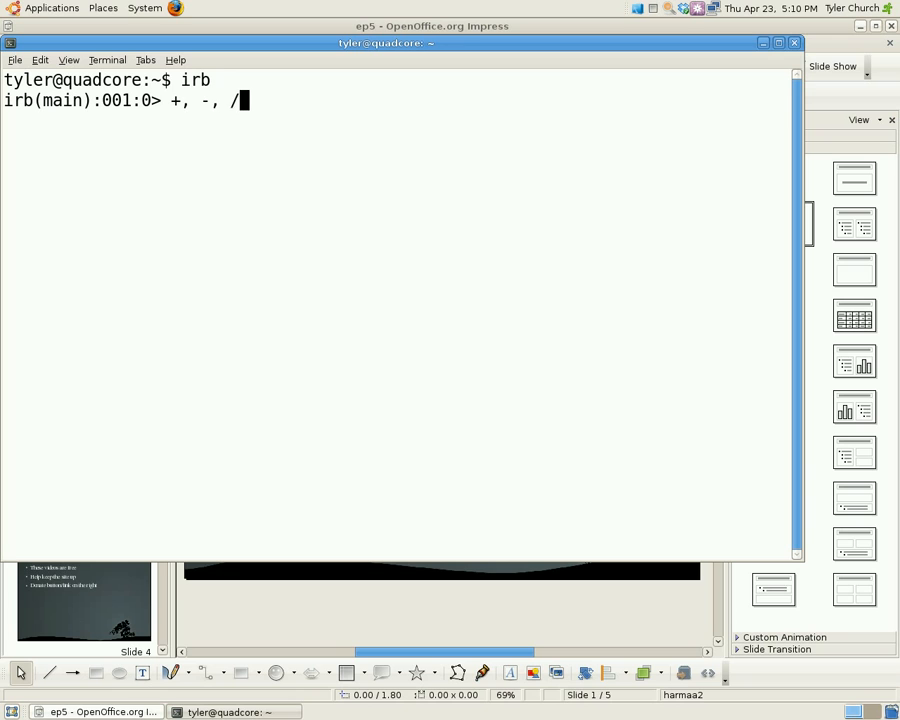
key("ctrl+u")
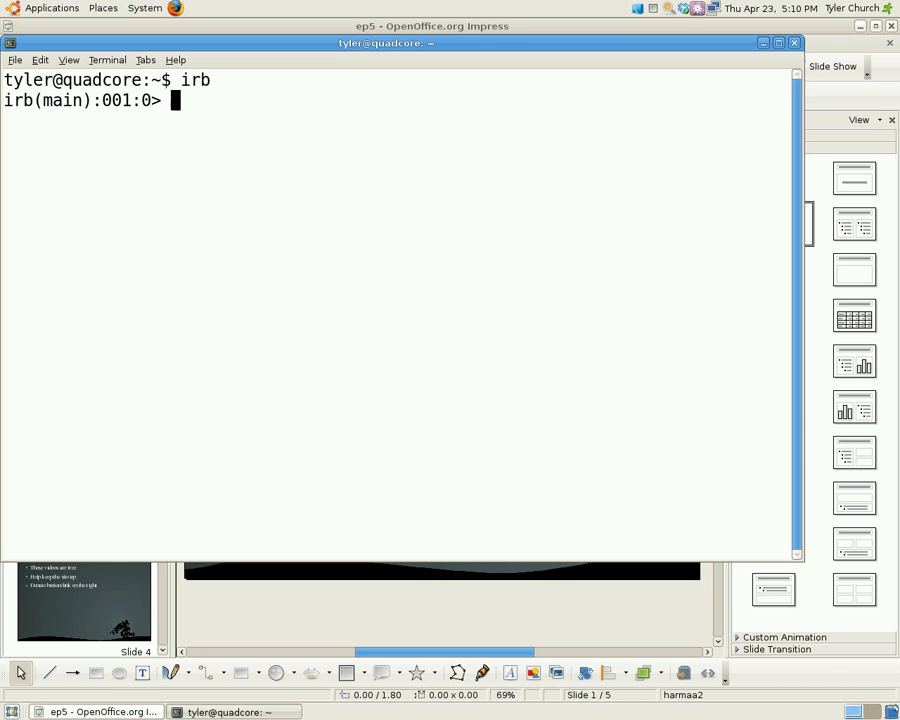
Step: Evaluate 2 + 2, 2 - 2, 3 * 6, 4 / 4 and 2 ** 5, getting 4, 0, 18, 1, 32
type("2 + 2")
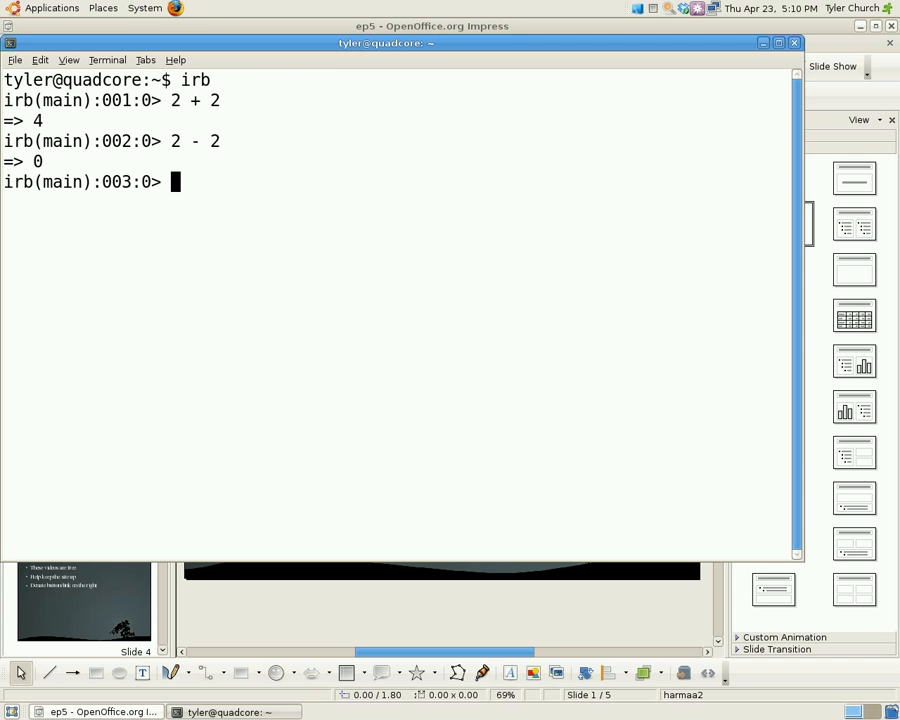
type("3 * 6")
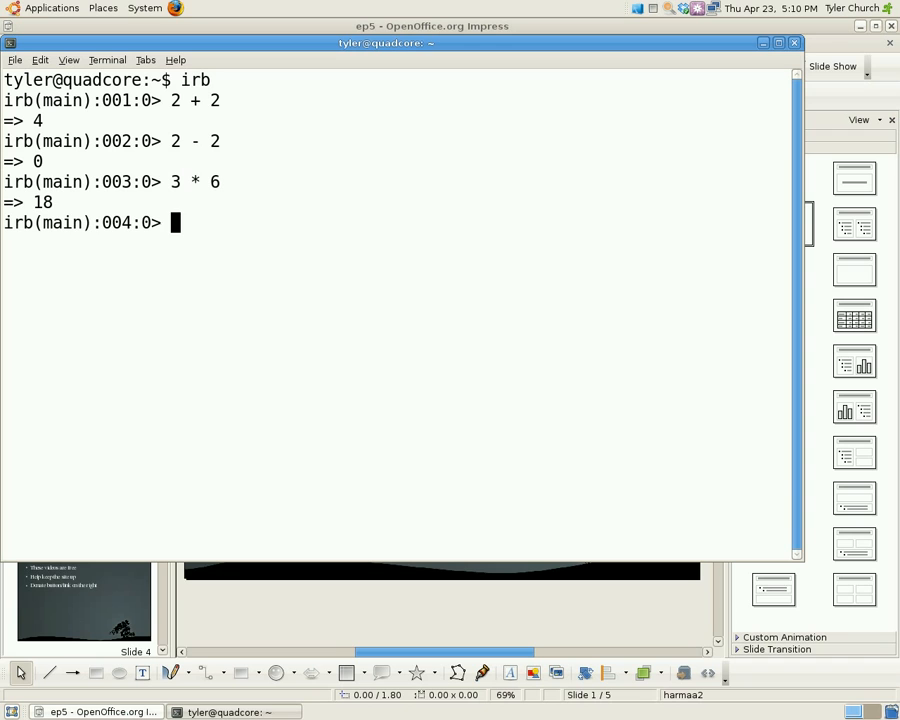
type("4")
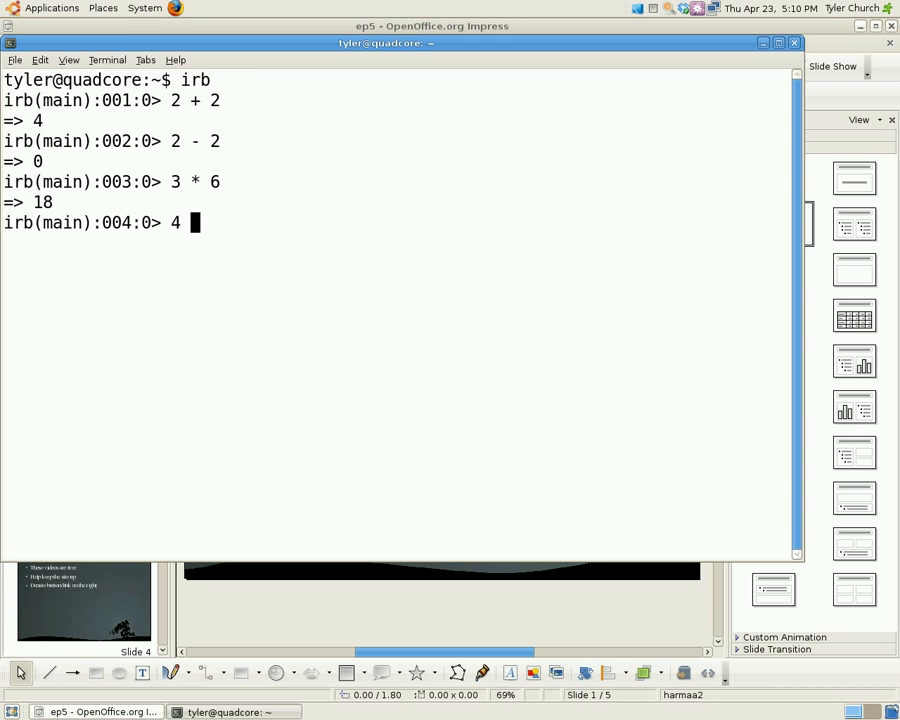
type("/ 4")
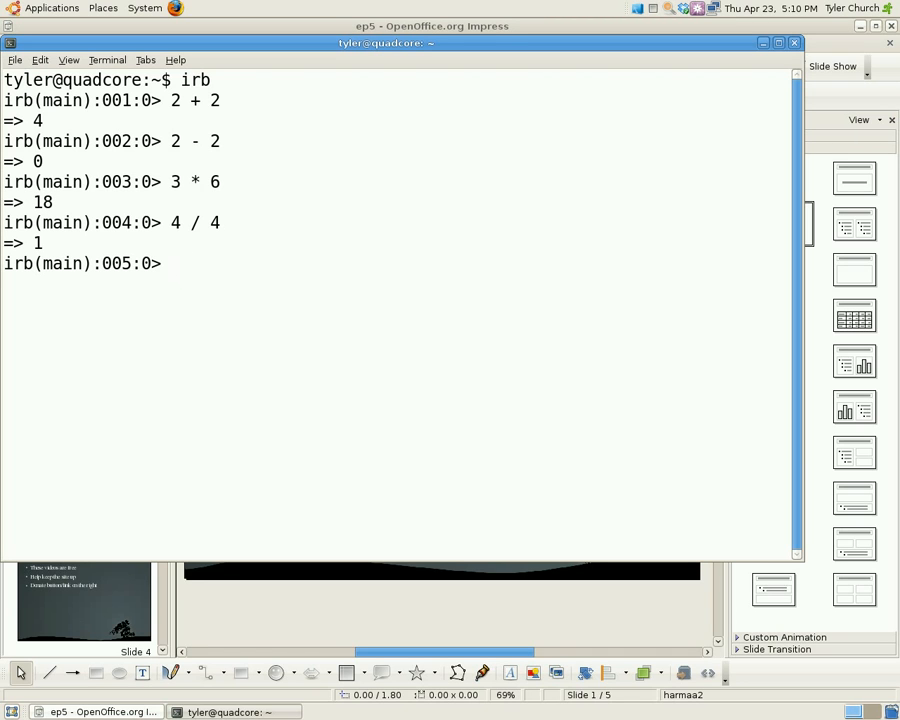
type("2 ** 5")
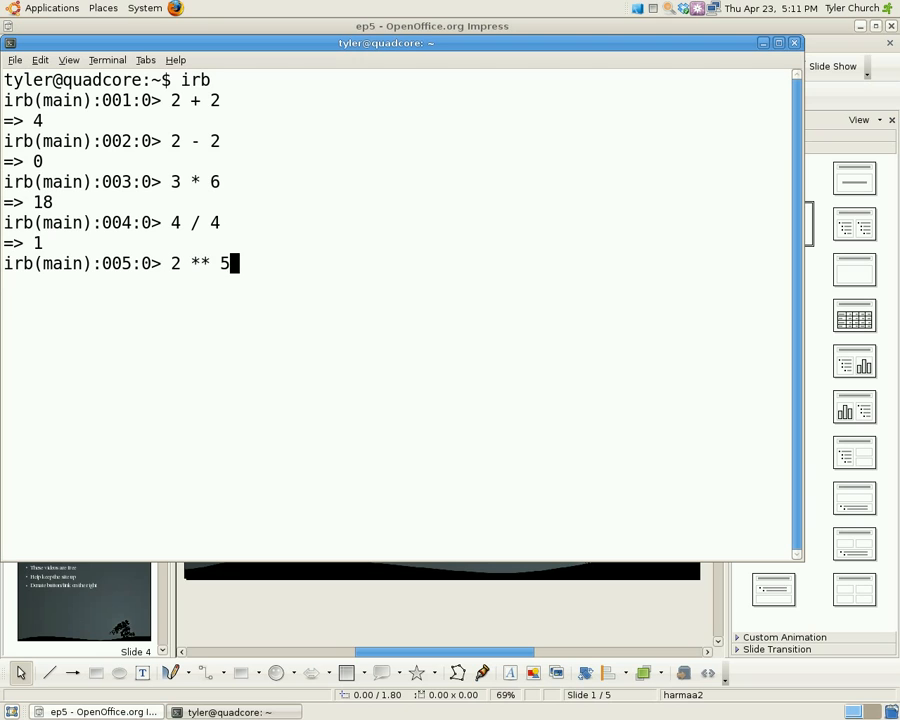
key("Return")
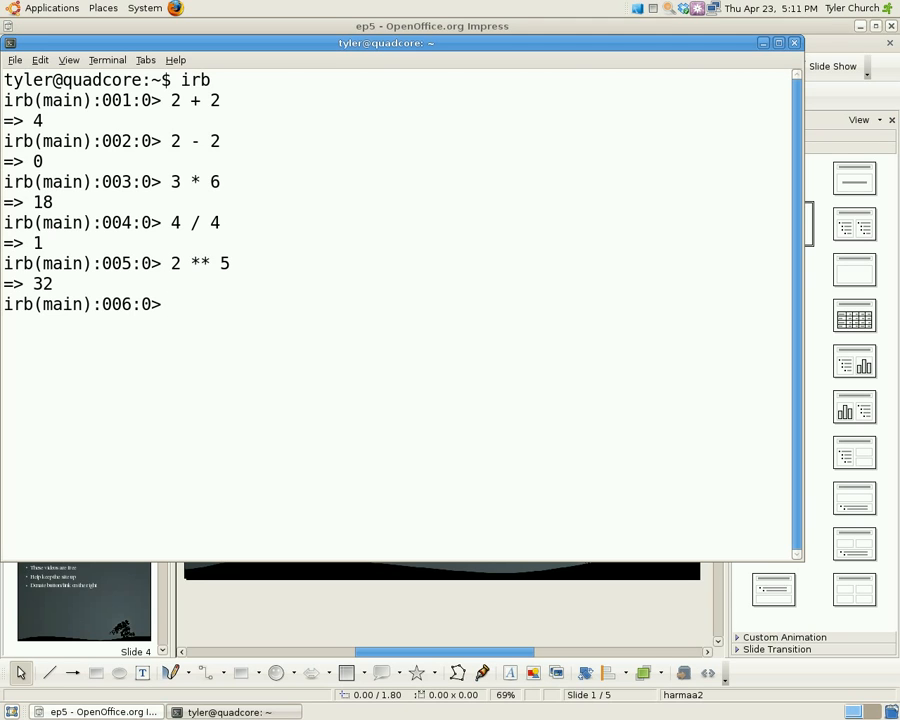
Step: Set x = 5, then compute x * 5 and x ** 4
type("x = 5")
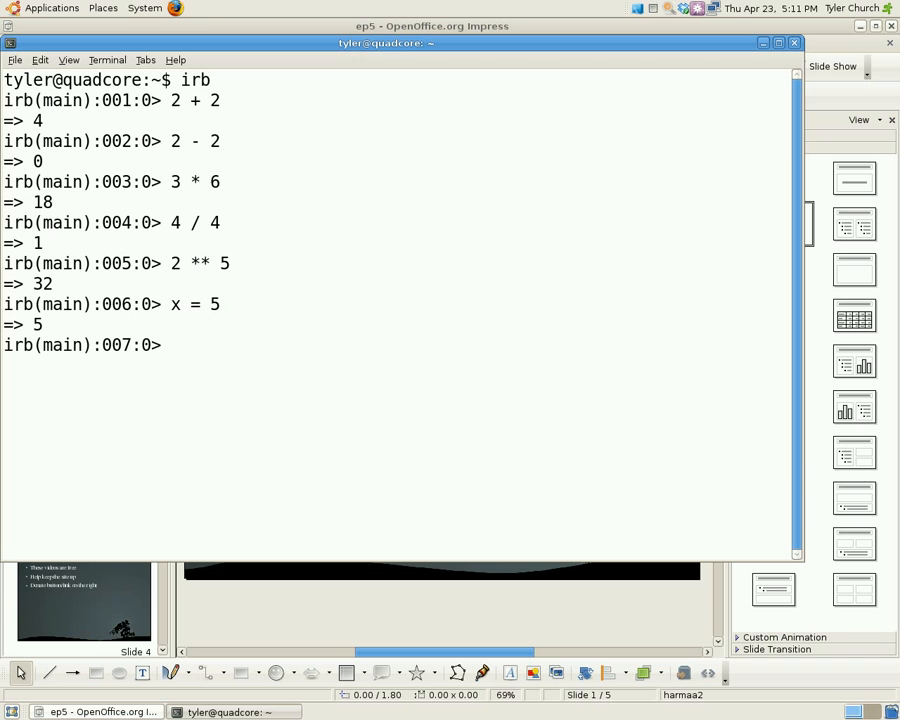
type("x * 5")
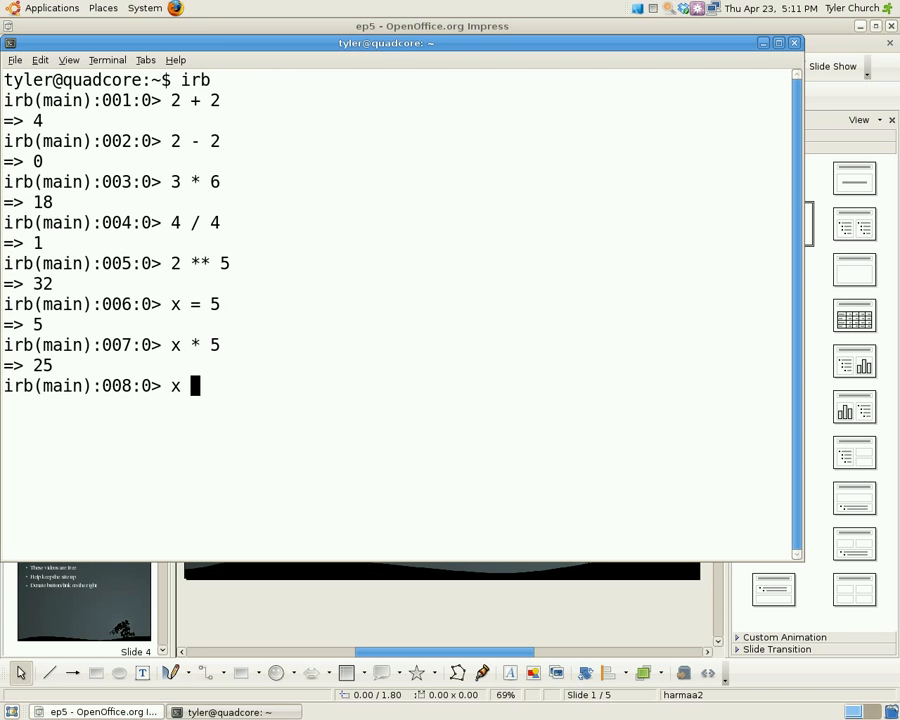
type("**")
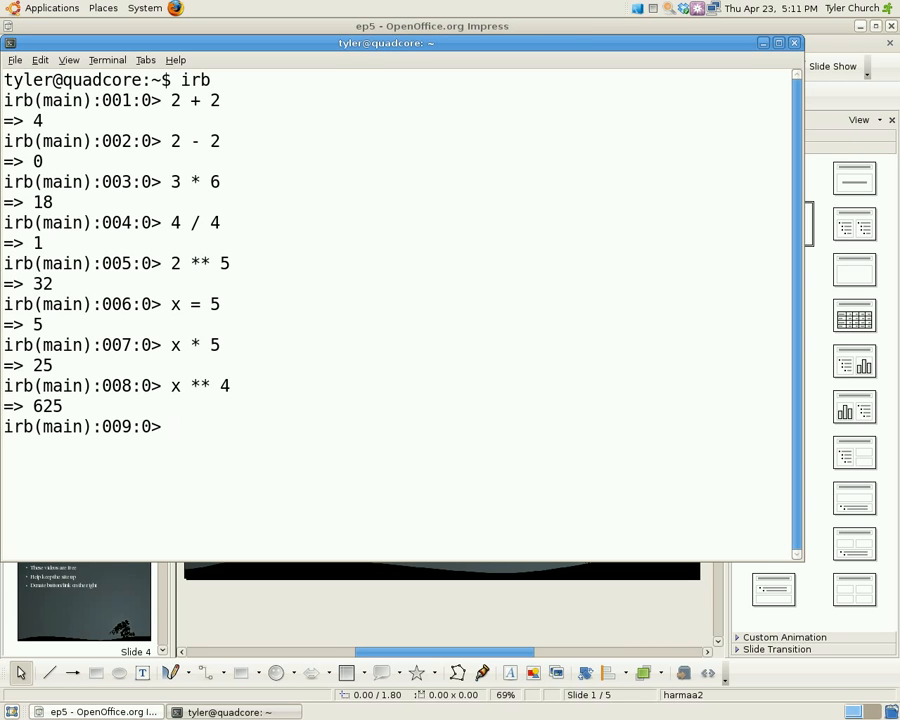
Step: Reassign x = x * 5 to 125, then apply x *= 5 and x += 1
type("x")
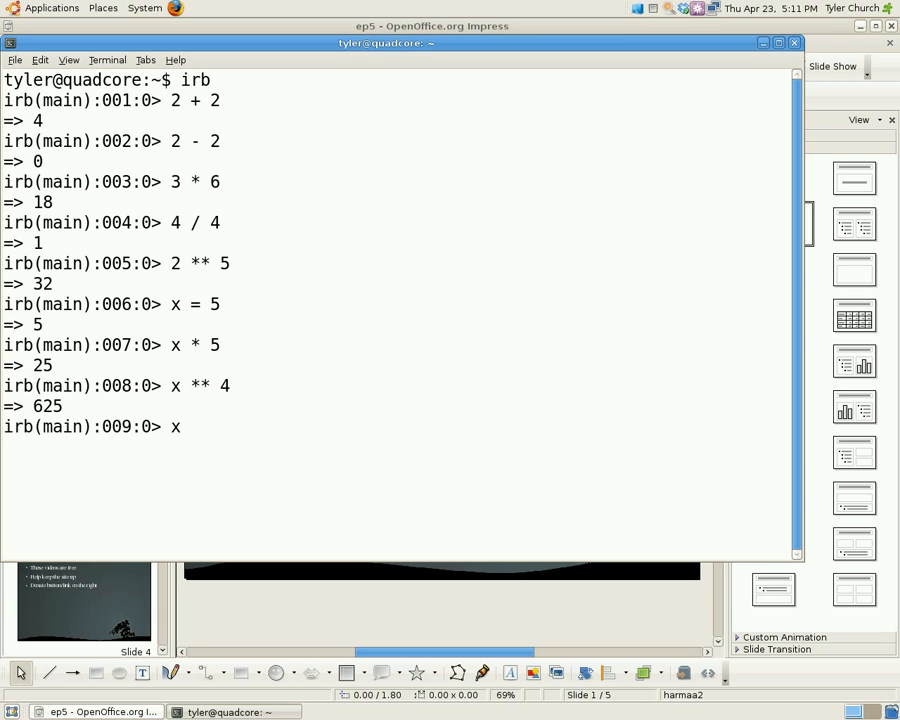
type("* 5")
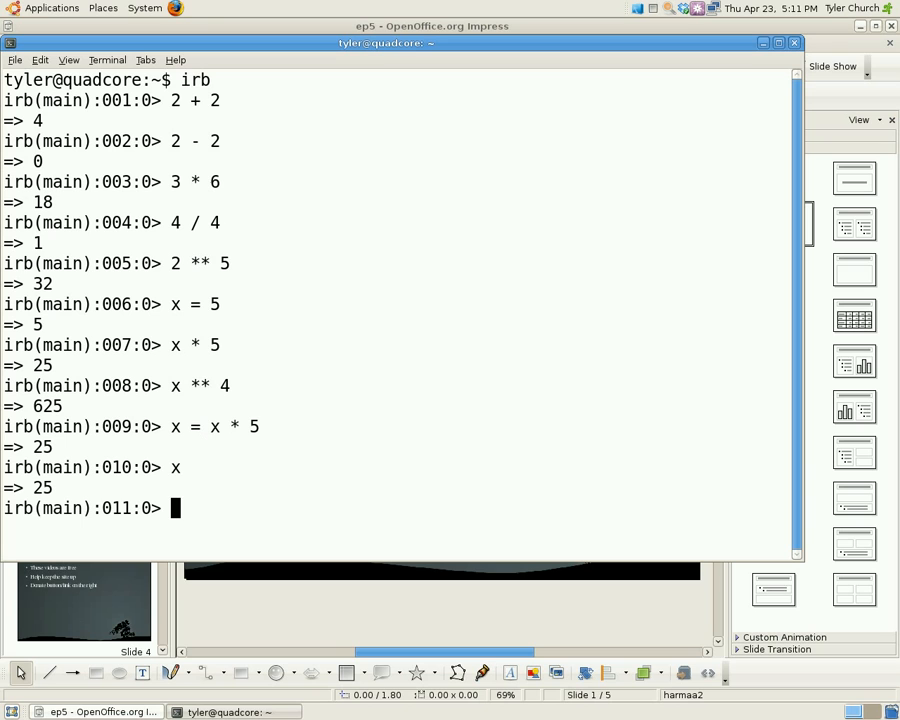
type("x")
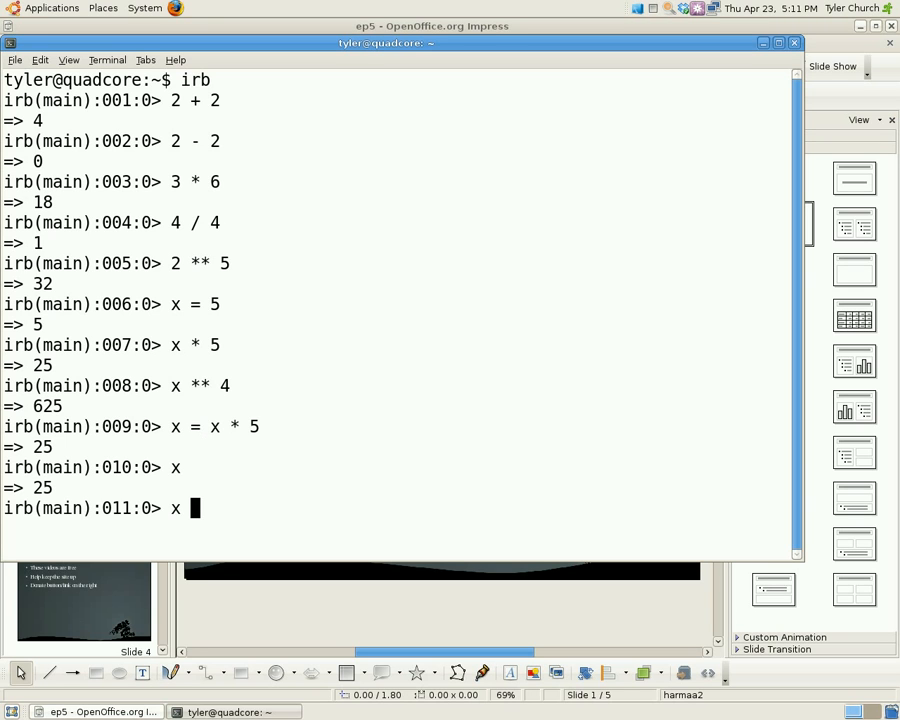
type("*= 5")
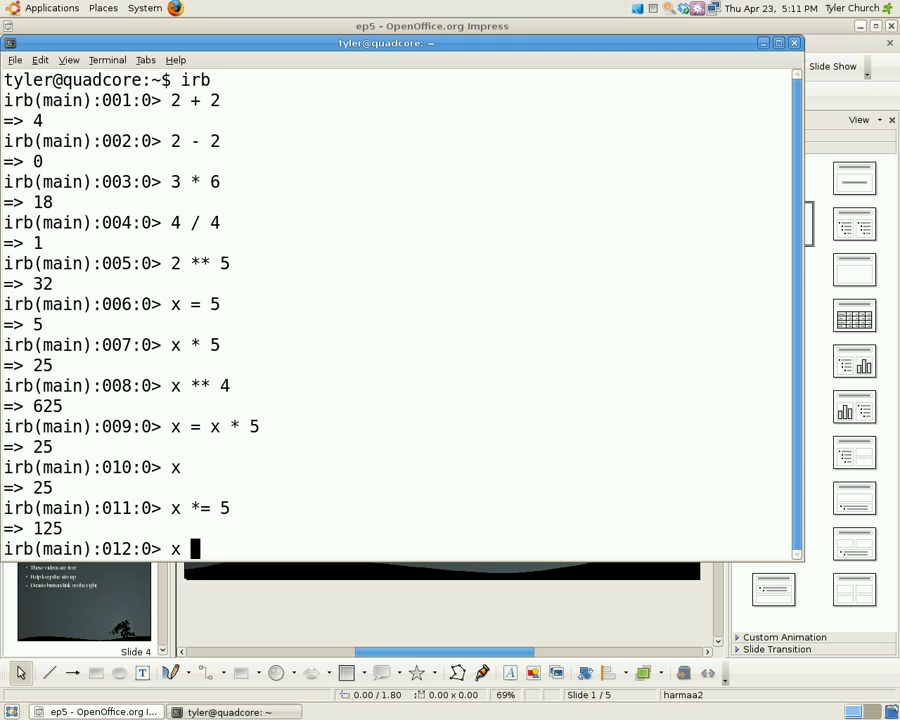
type("+=")
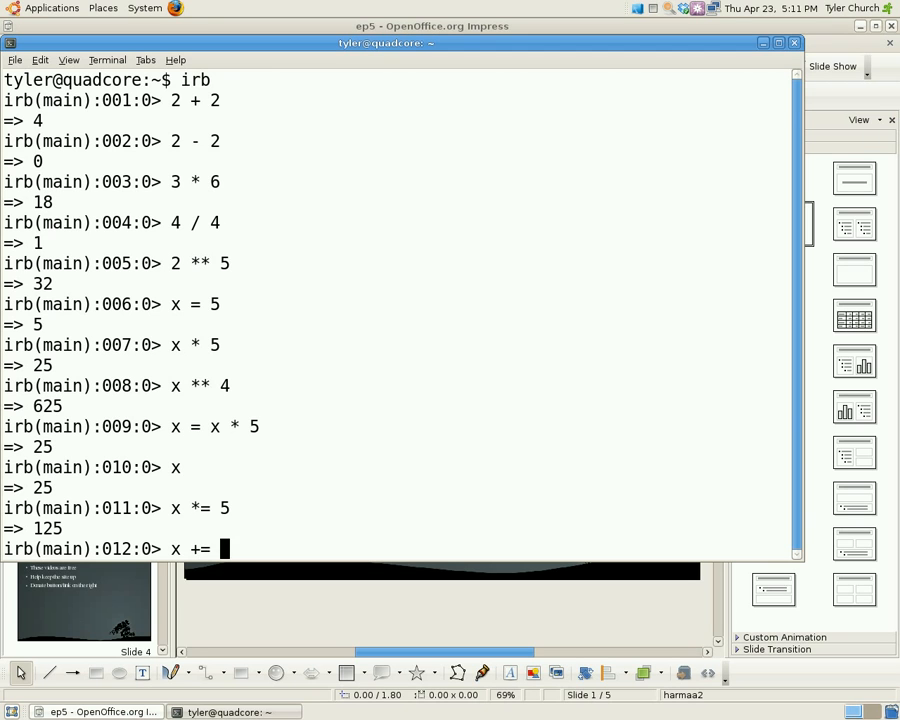
key("Return")
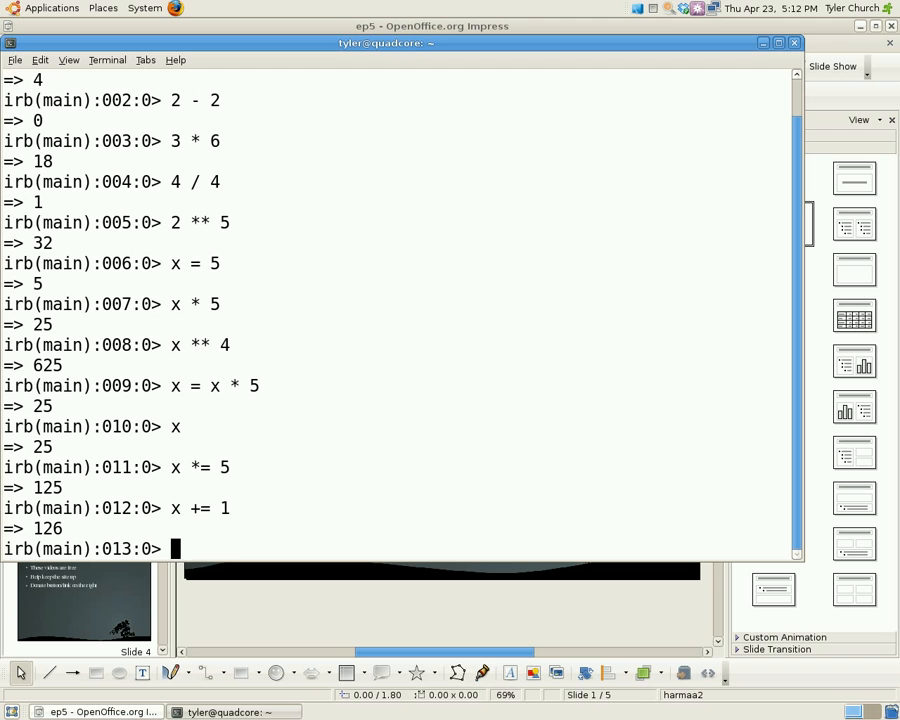
type("F")
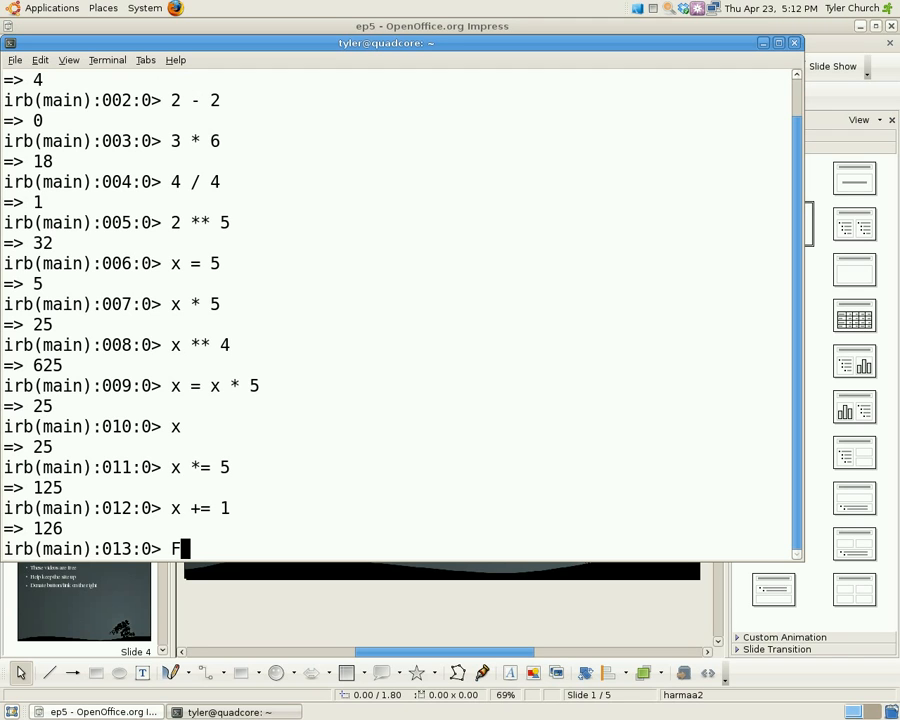
Step: Check 3.class and 168924162346123417641784619746.class, showing Fixnum and Bignum
type("ixnum, Big")
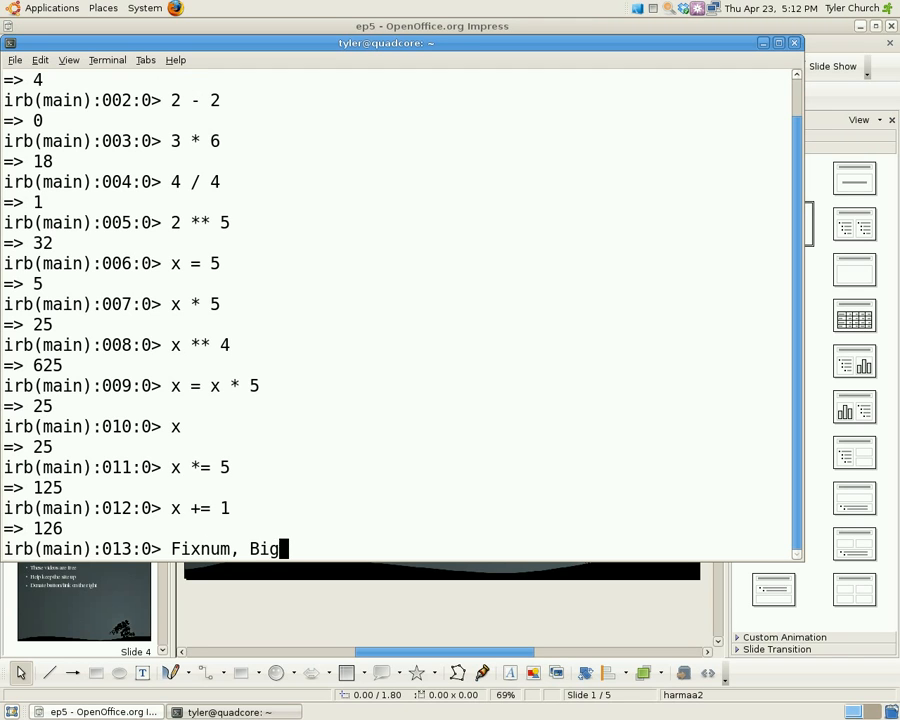
type("num, Flo")
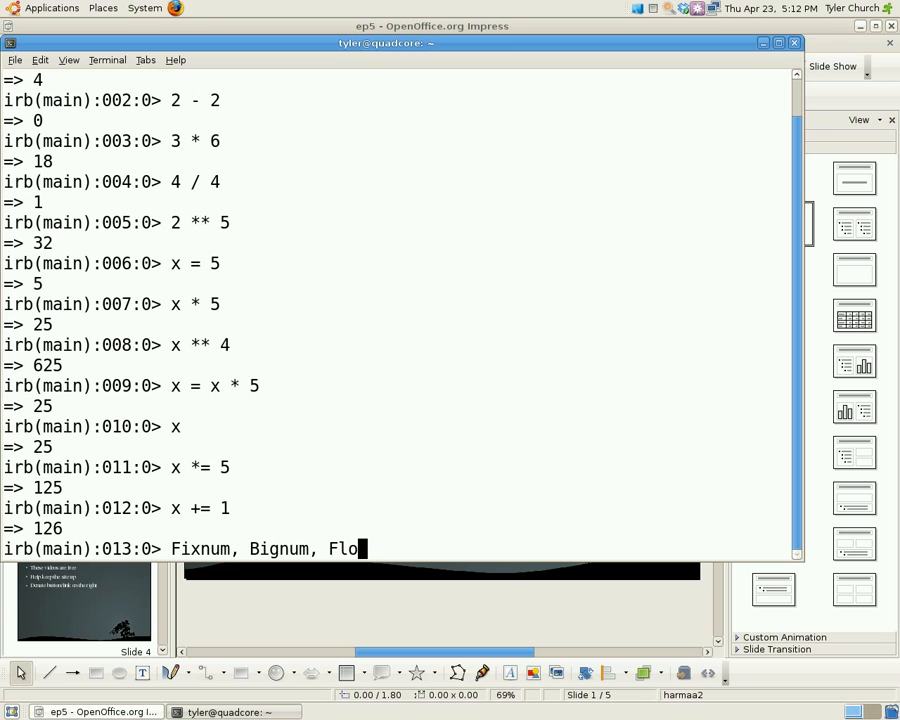
key("BackSpace")
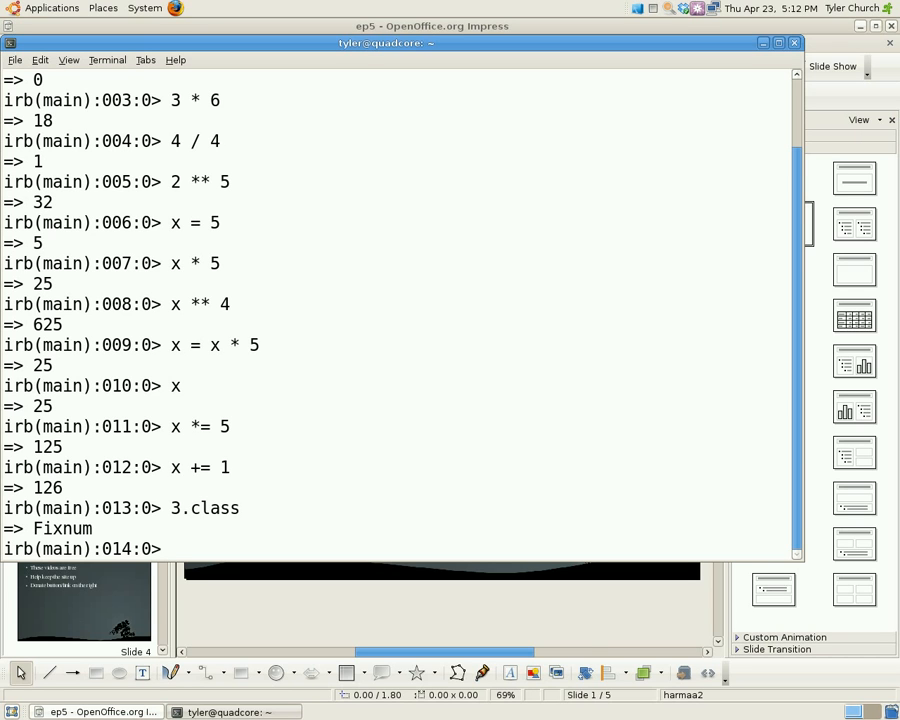
type("168924162346123417641784619746.class")
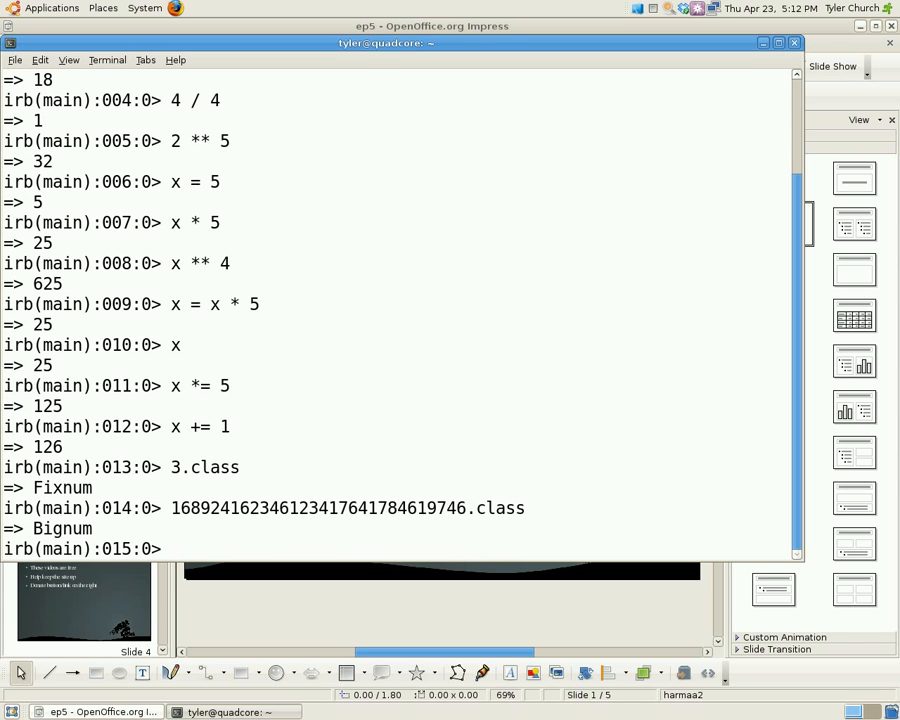
type("0")
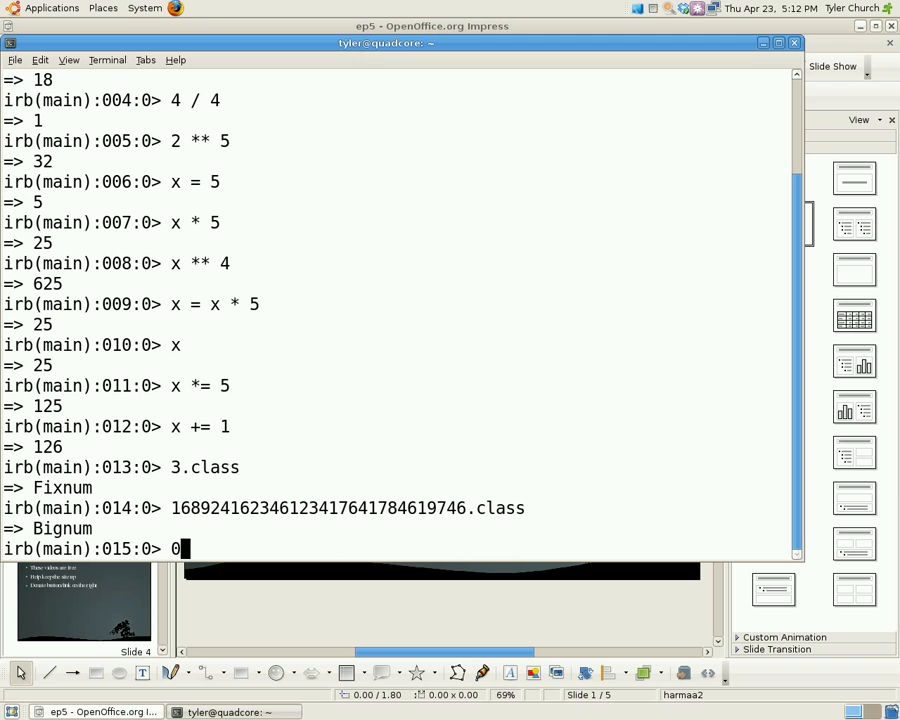
Step: Evaluate 0.145255345.class, which returns Float
type(".145255345.class")
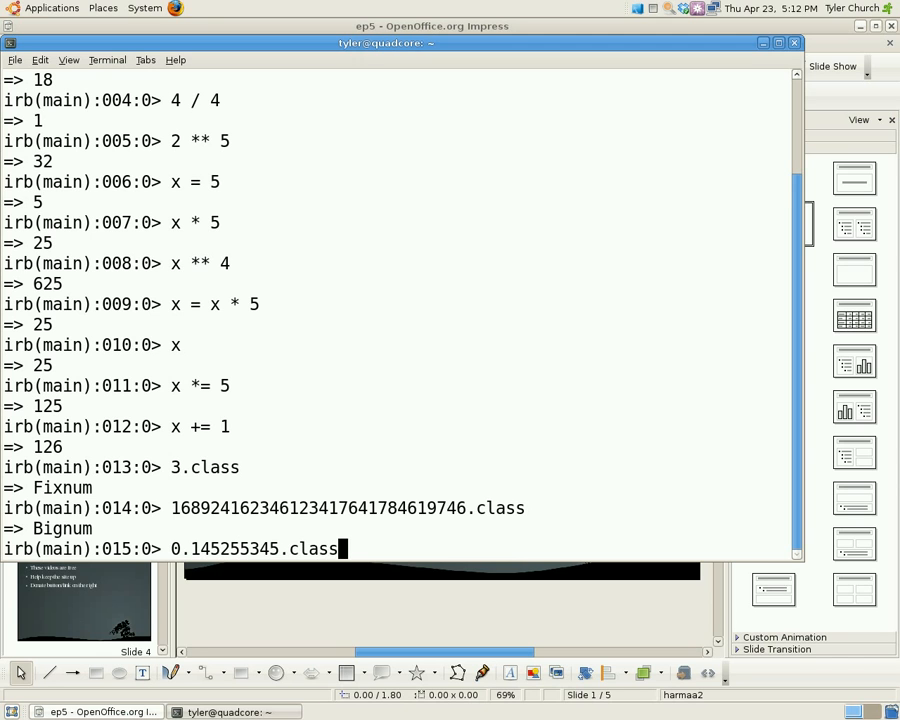
key("Return")
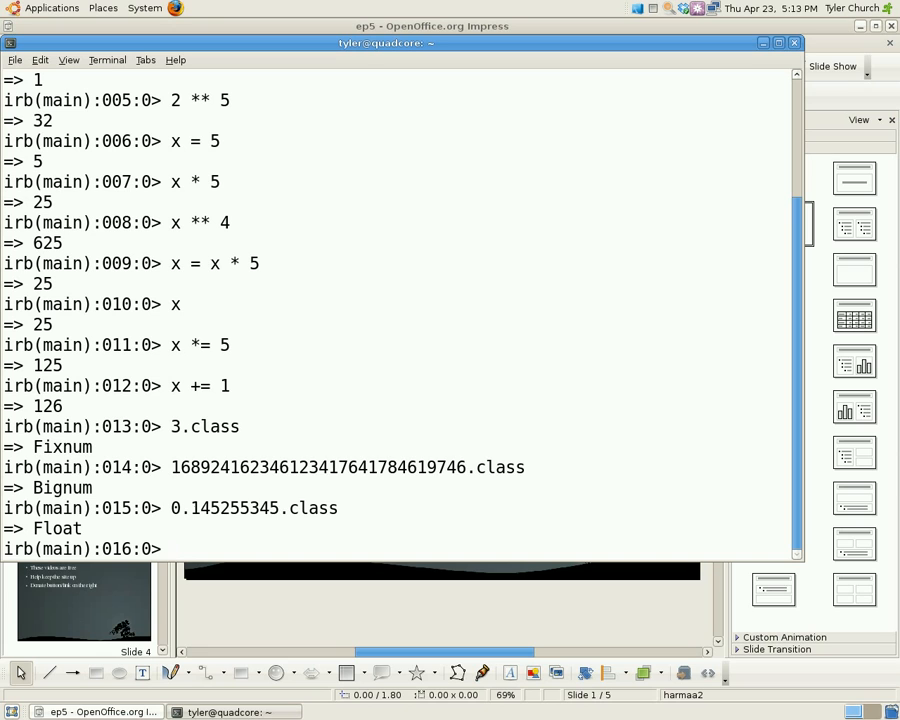
type("P")
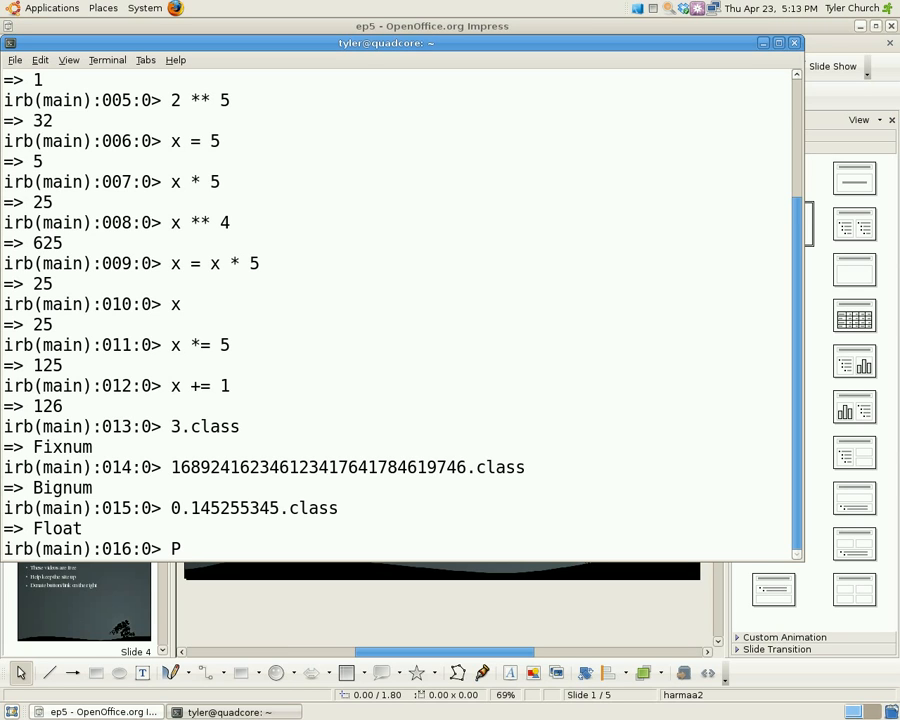
Step: Define PI = 3.14, read it back, then reassign PI = 10, triggering the warning
type("I = 4")
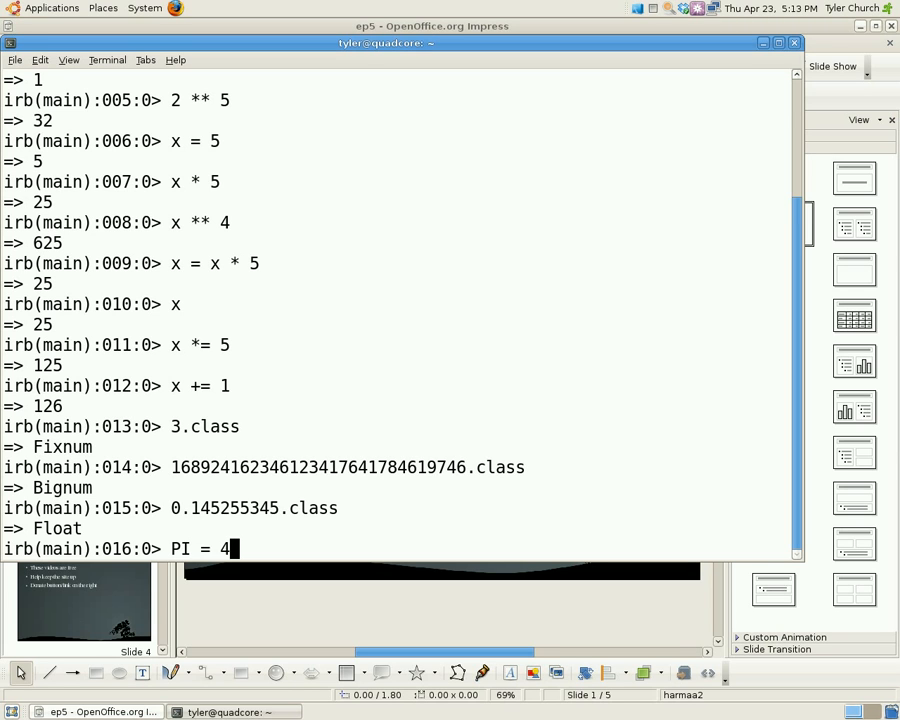
type("3.14")
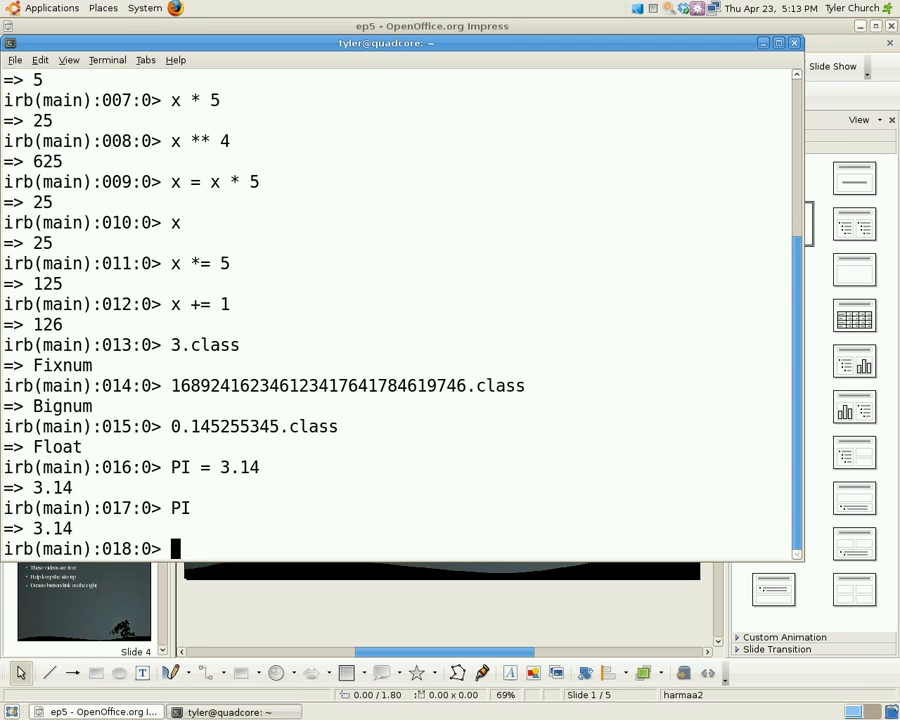
type("PI = 10")
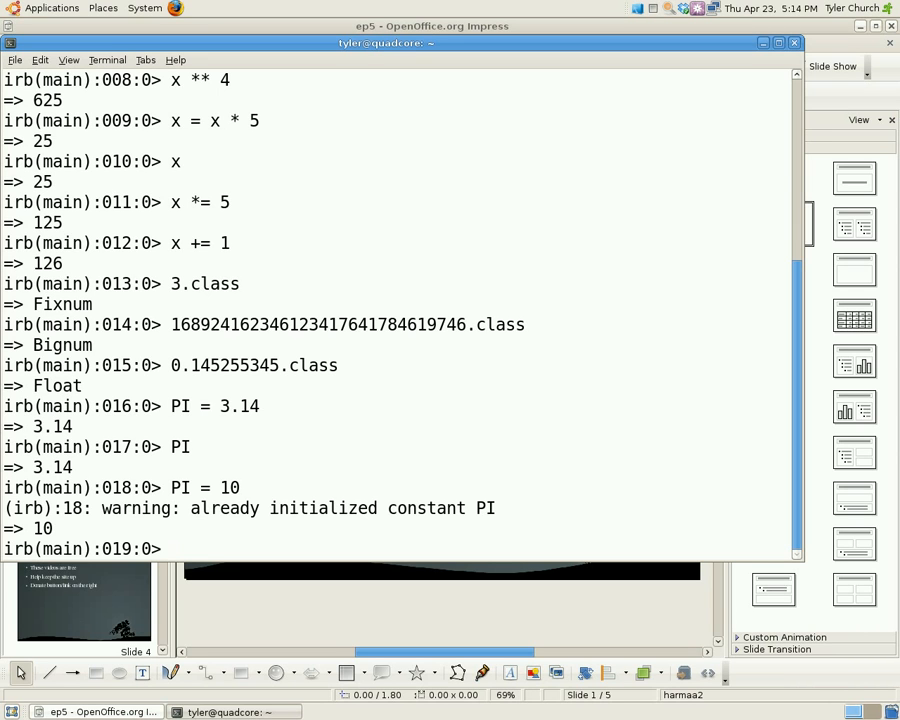
Step: Evaluate 1000000 and 1_000_000, both returning 1000000
type("100")
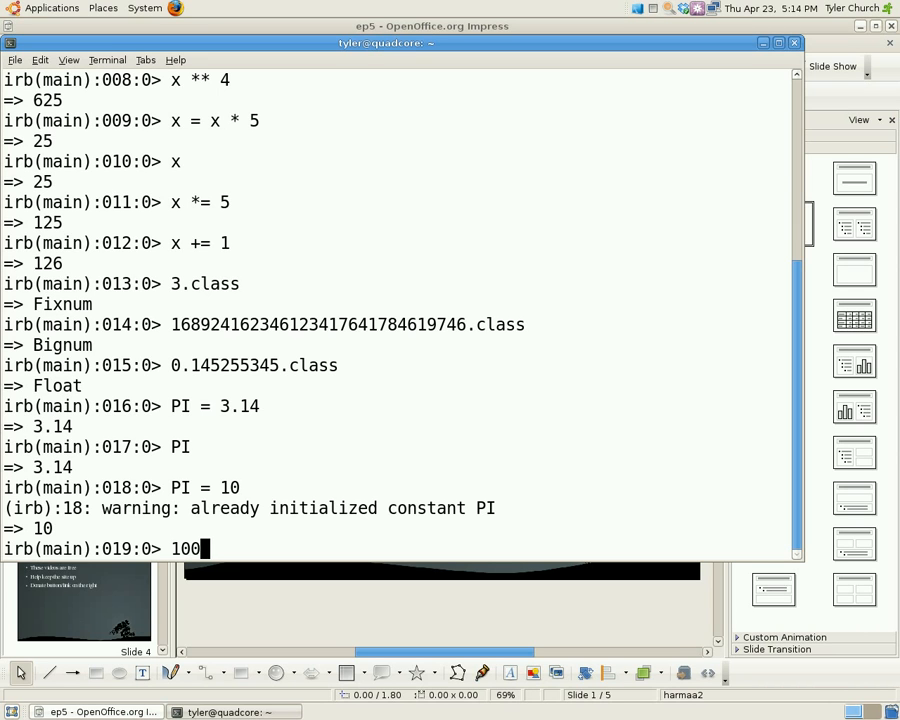
type("0000")
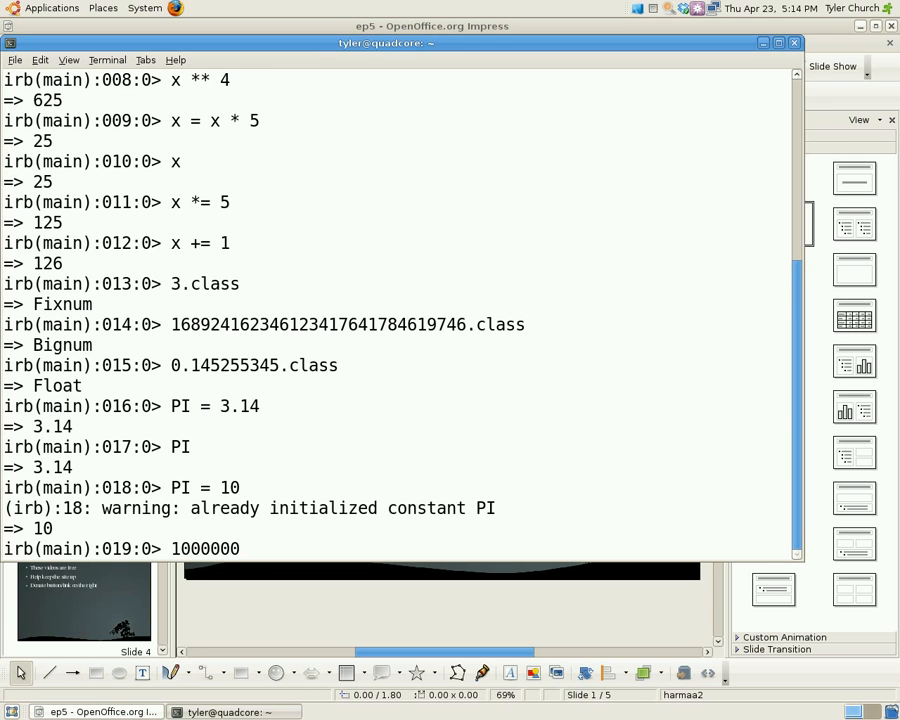
key("Return")
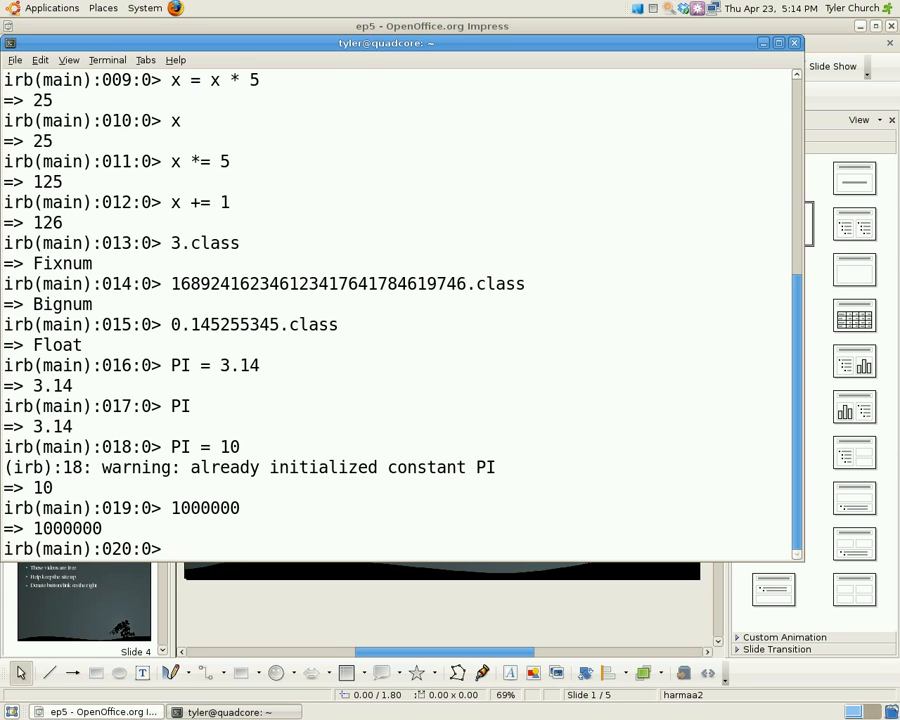
type("1_000_000")
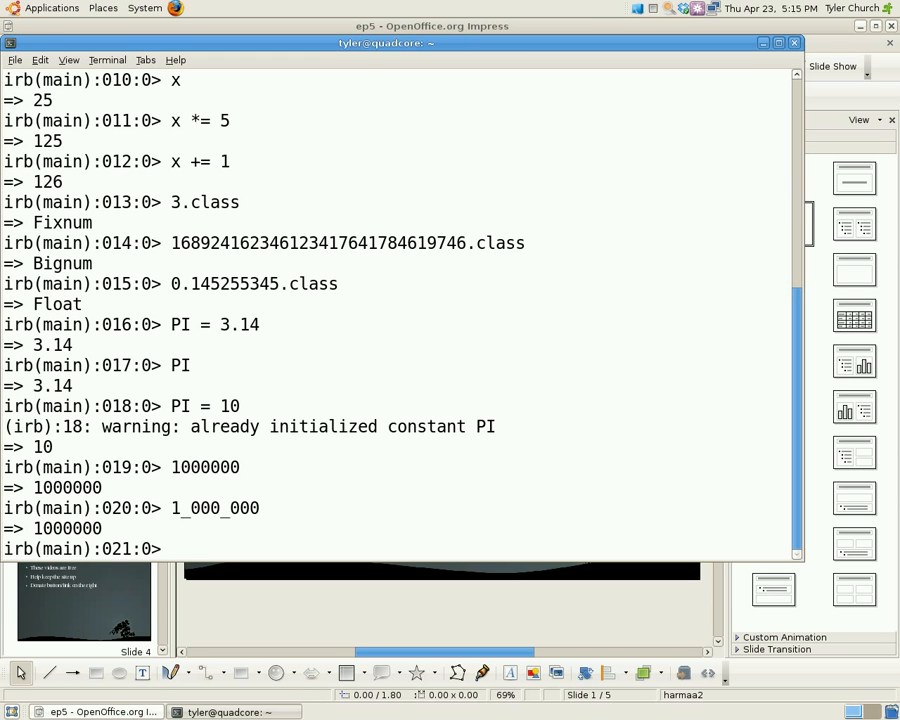
Step: Run 20.times do |x| with puts x, printing 0 through 19 and returning 20
type("20")
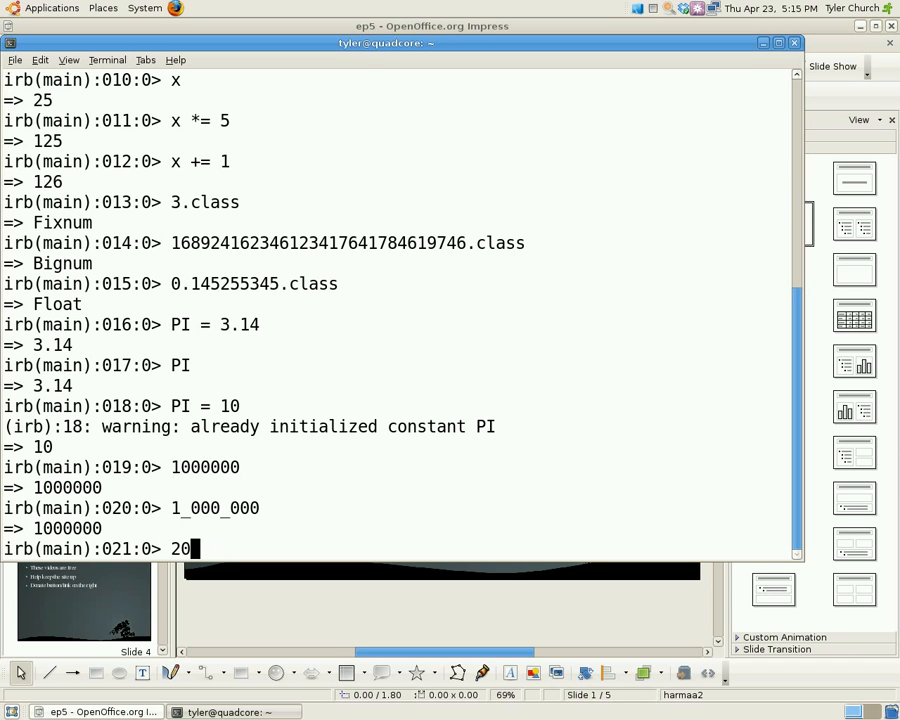
type(".times do")
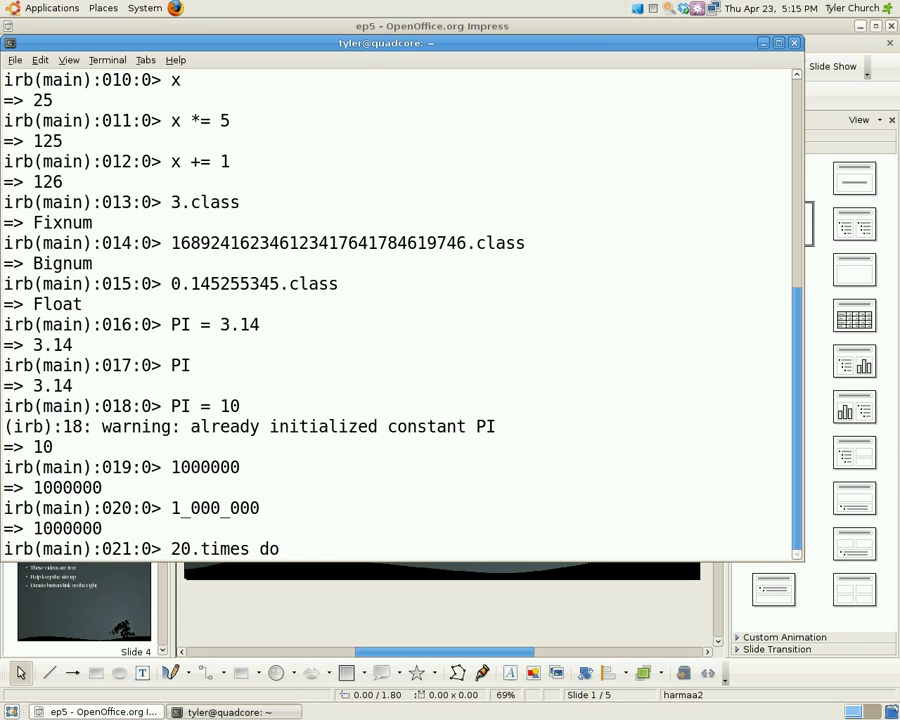
type("|x|")
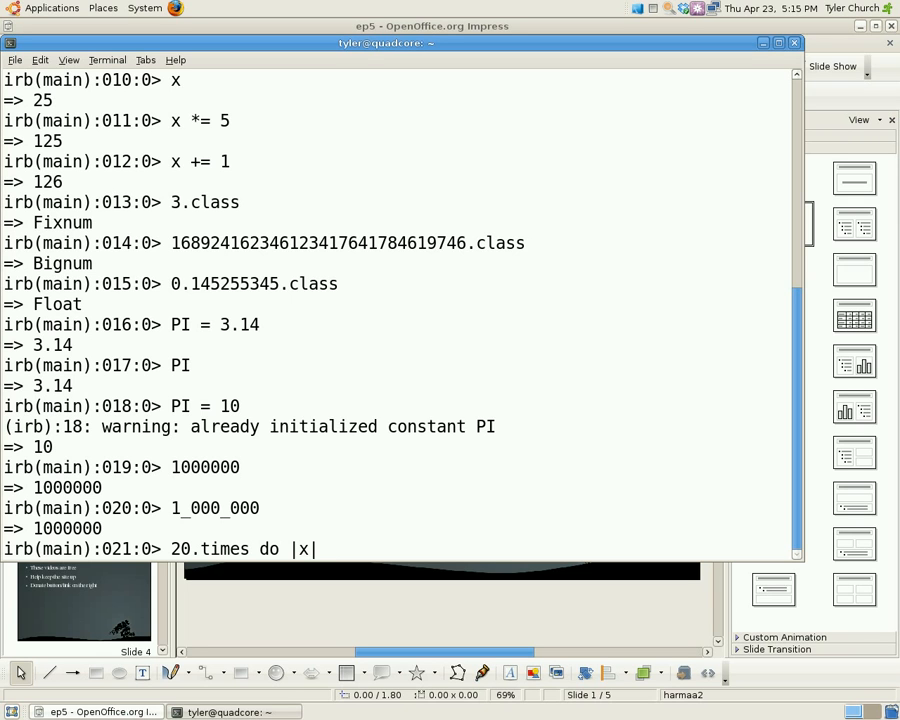
key("Return")
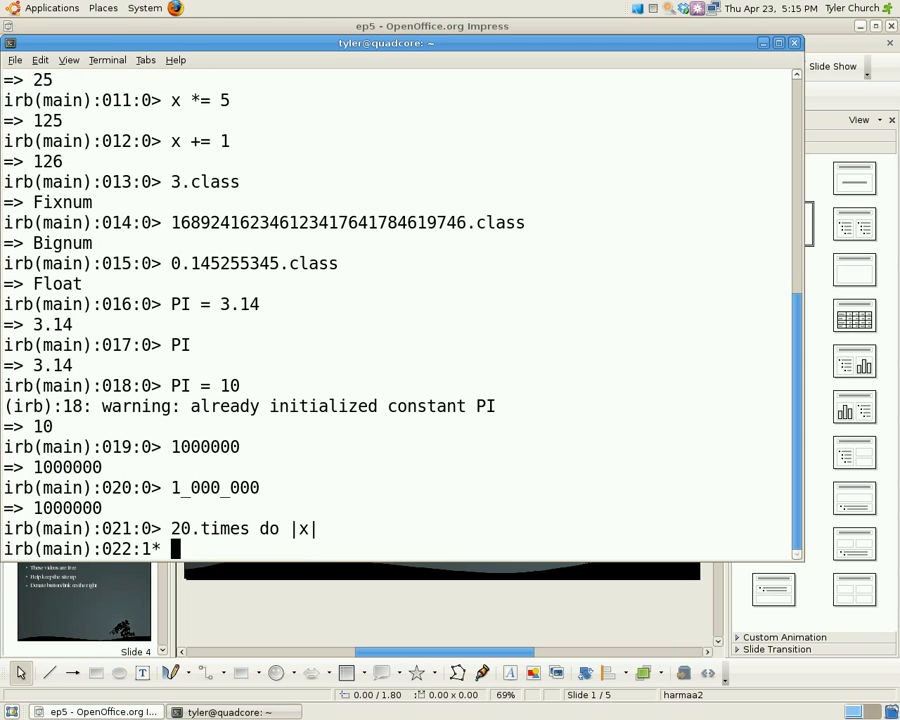
type("puts x")
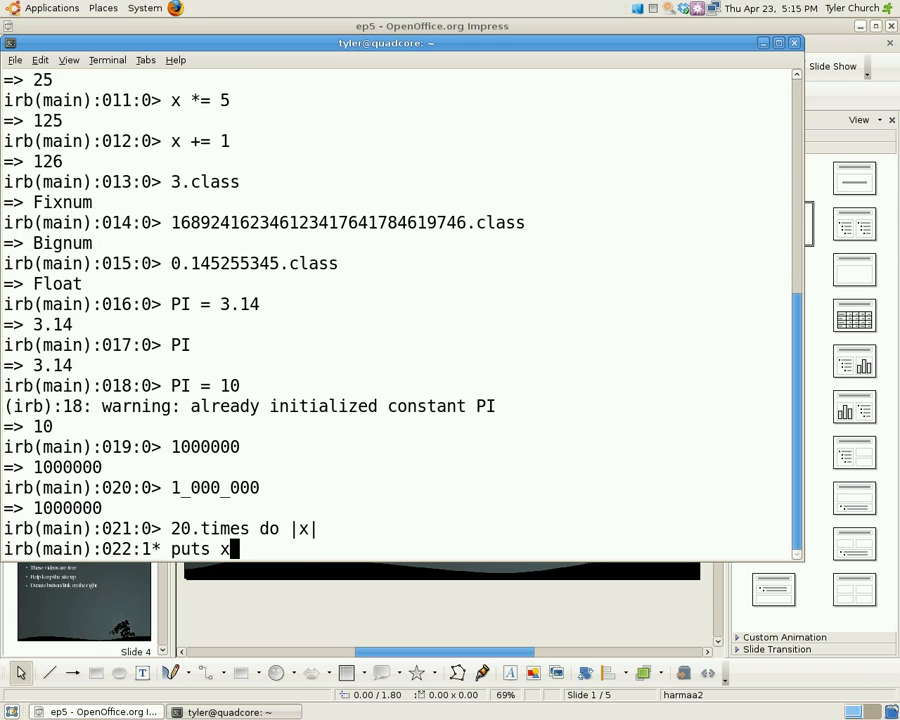
type("end")
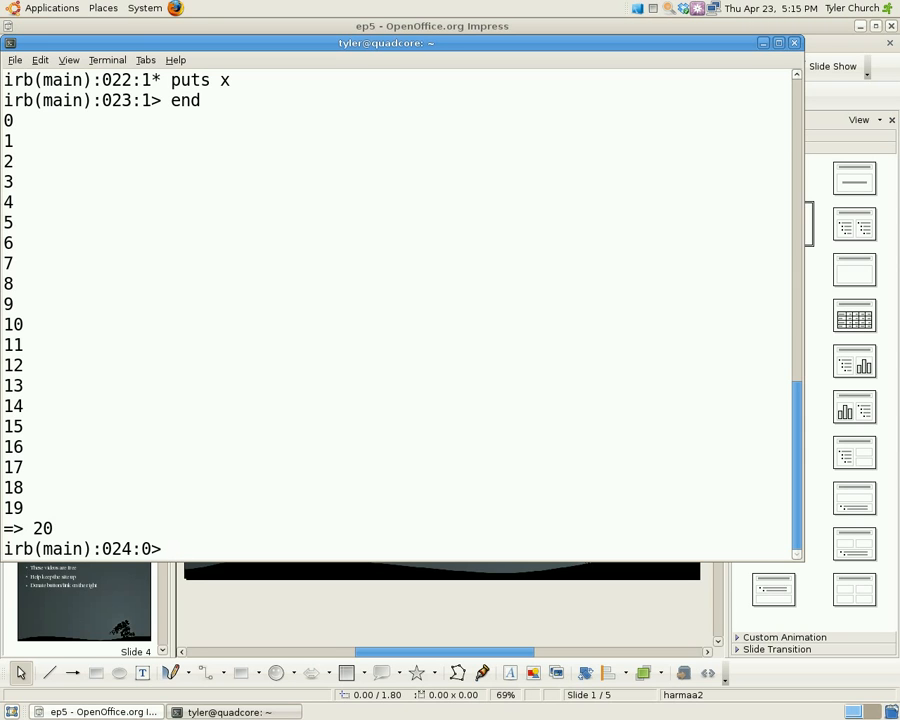
Step: Open a 2.times do block and begin typing puts "Hello World" inside it
type("2.")
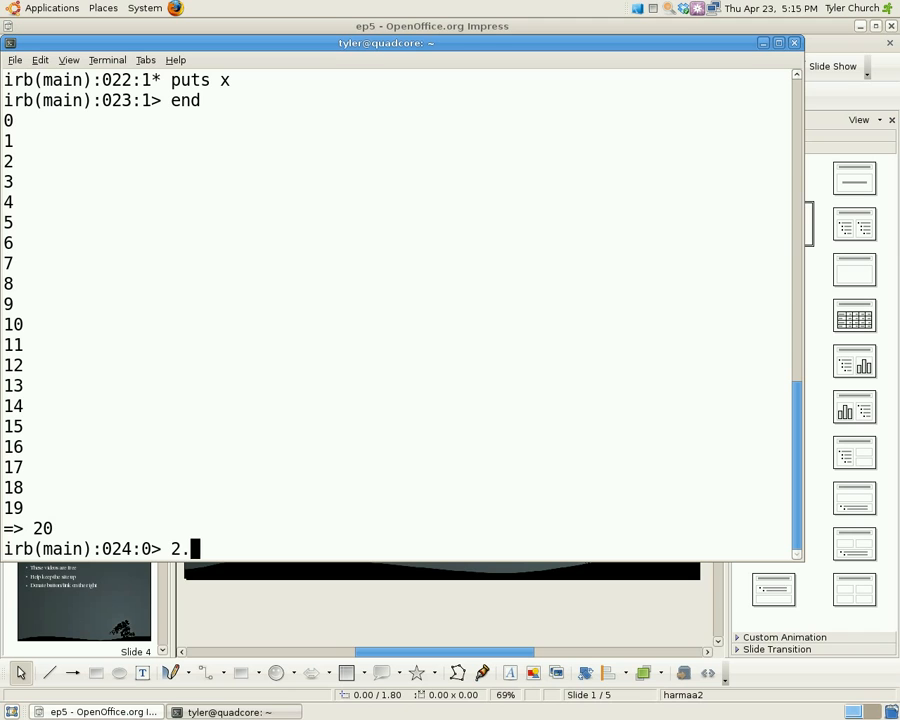
type("times do |x")
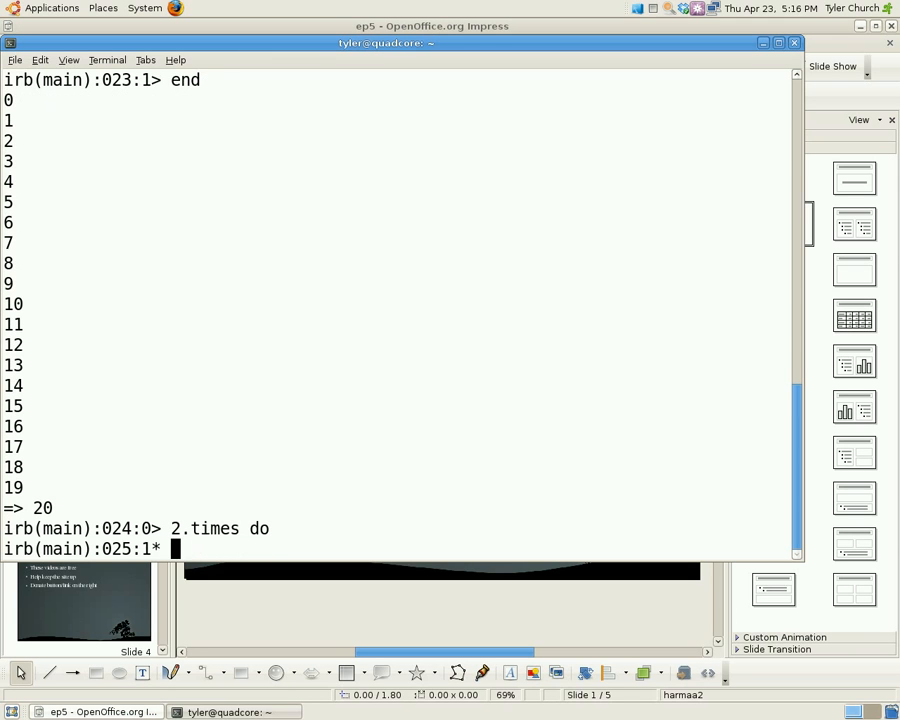
type("puts \"P")
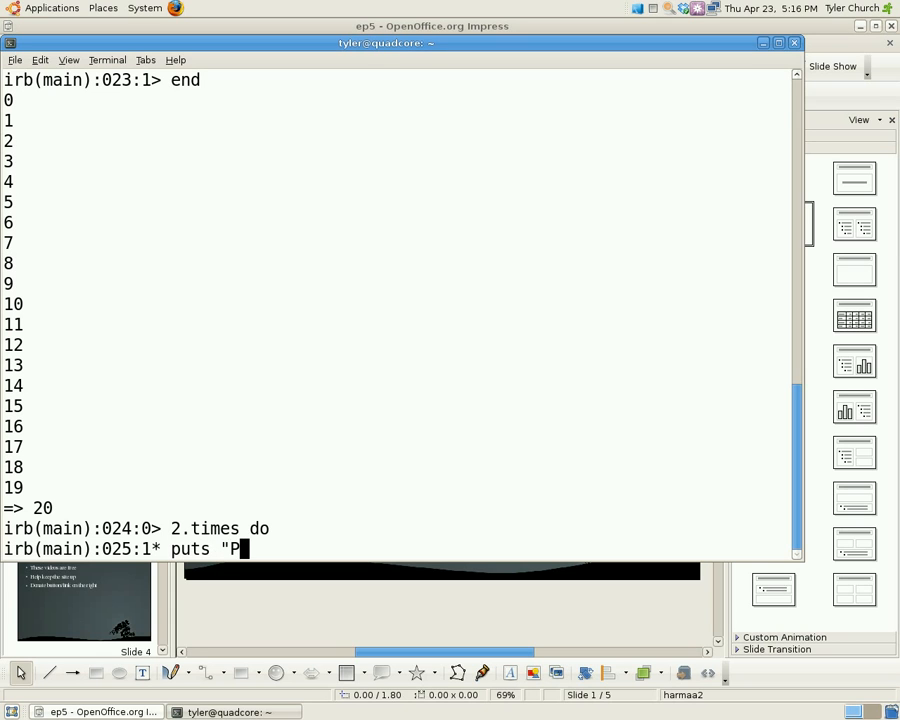
type("ello Wo")
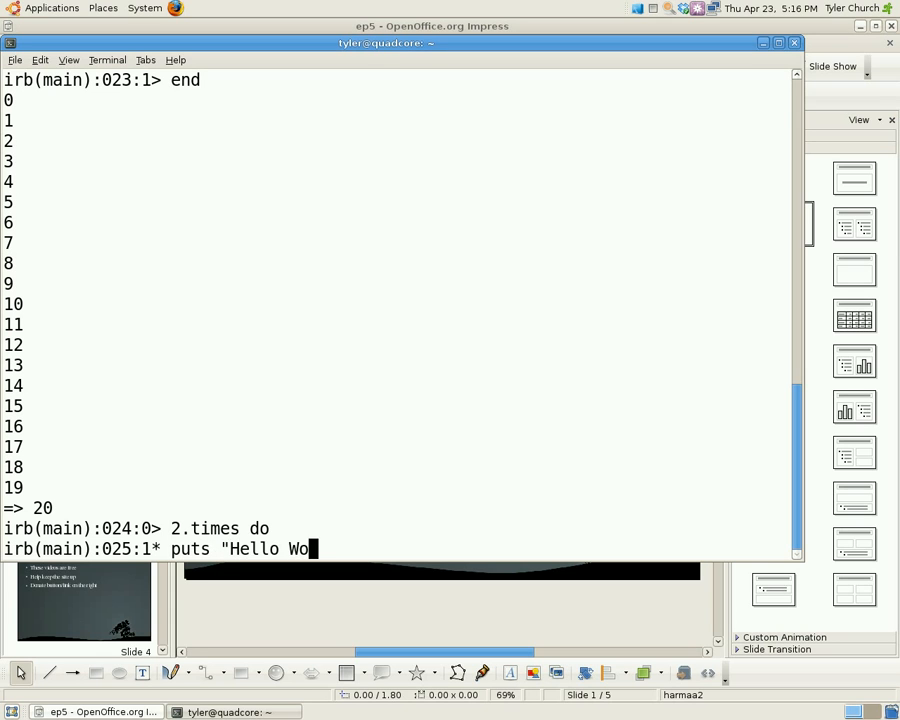